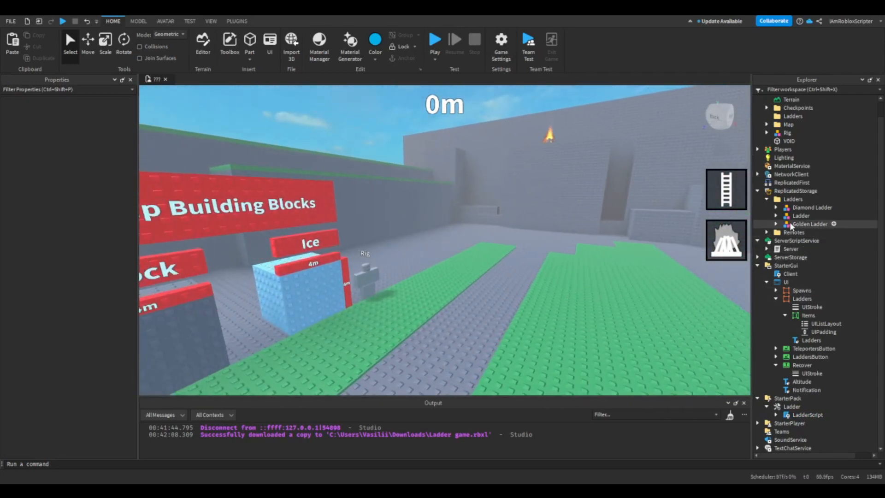
# Step: Select the plain Ladder model under ReplicatedStorage > Ladders to copy into Workspace
pyautogui.click(801, 216)
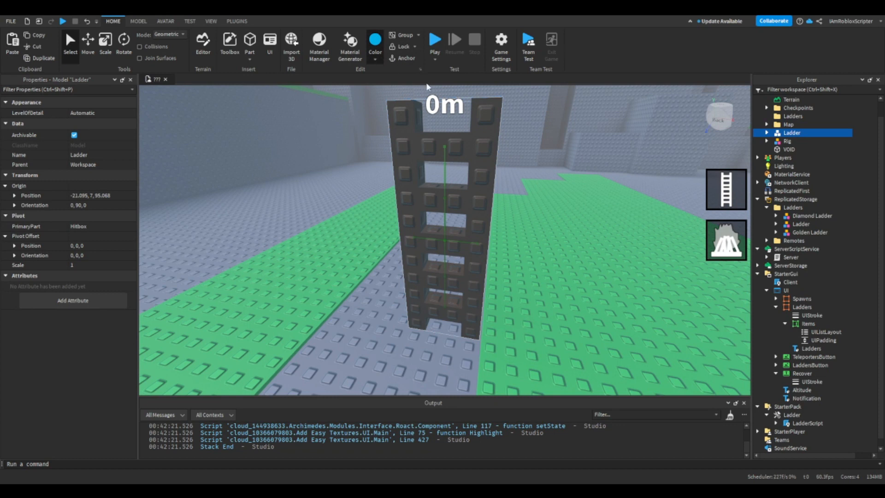
# Step: Recolor the ladder copy green and rename it 'Emerald Ladder'
pyautogui.click(375, 46)
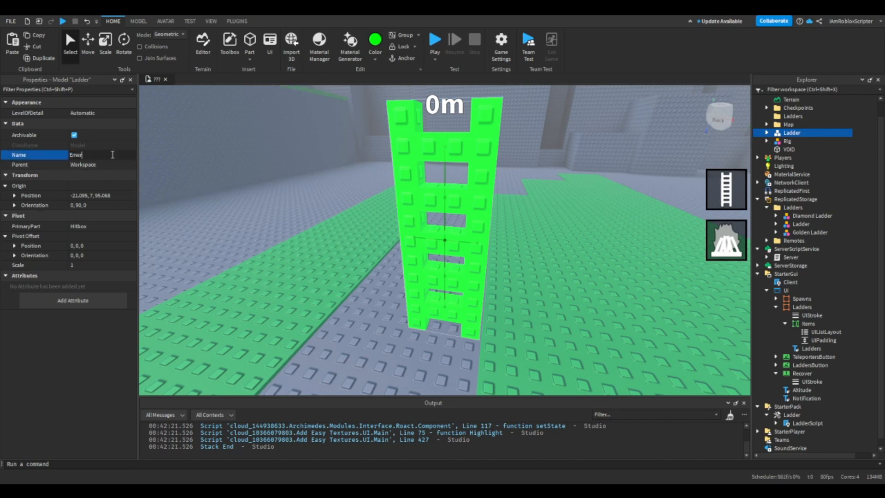
pyautogui.write('Emerald Ladder')
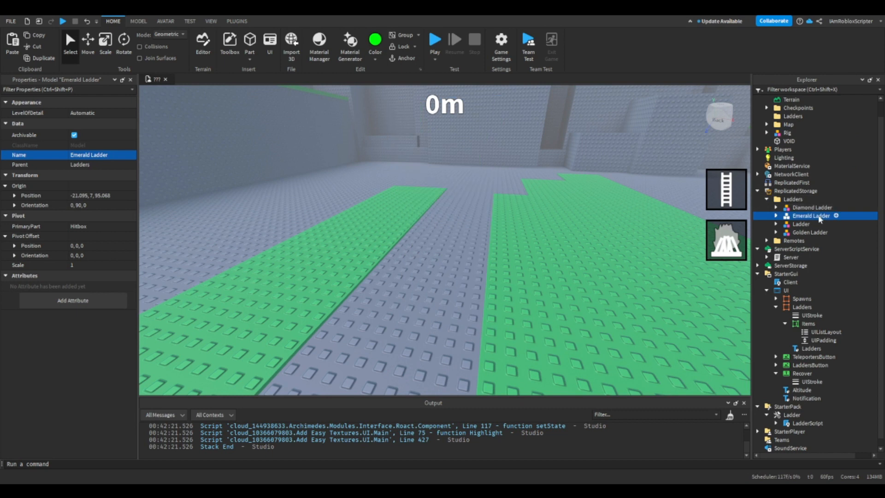
pyautogui.doubleClick(88, 155)
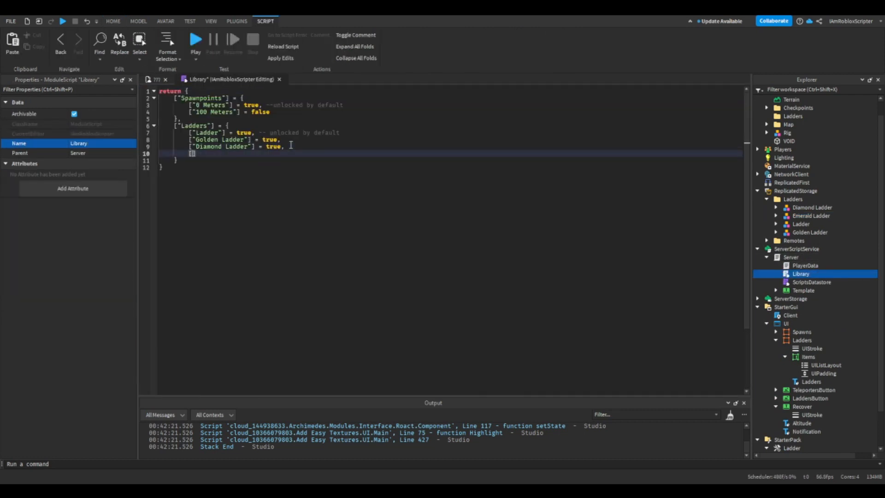
# Step: Add ["Emerald Ladder"] = true to the Ladders table in the Library ModuleScript
pyautogui.write('["Emerald Ladder"] = t')
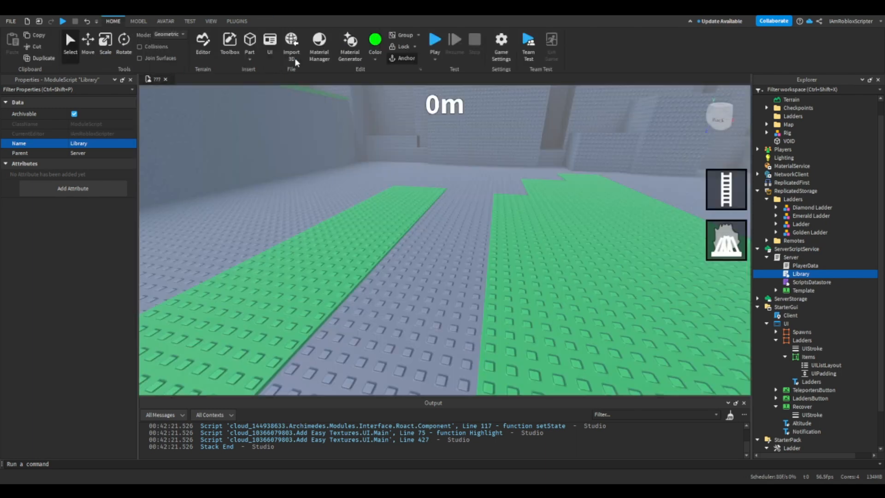
pyautogui.click(435, 39)
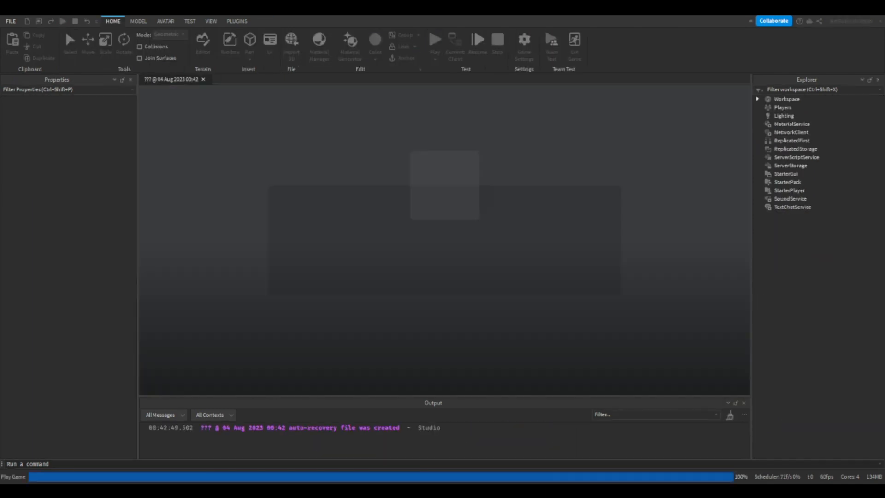
pyautogui.click(434, 39)
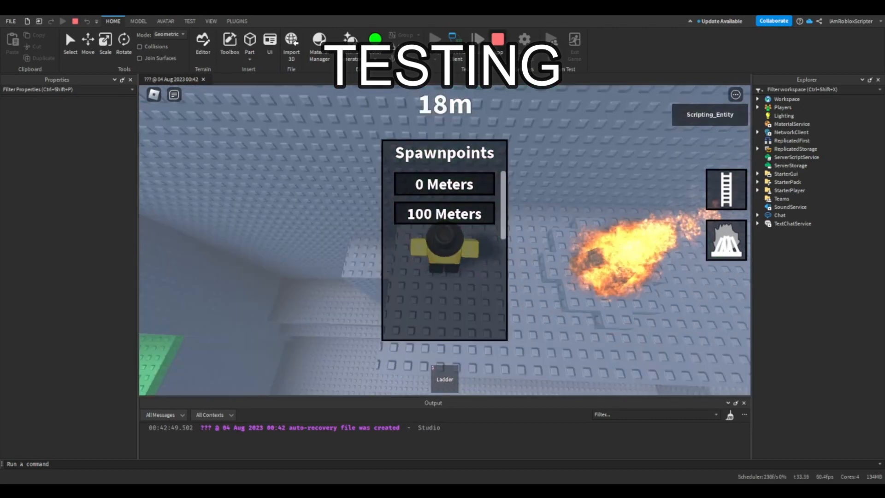
pyautogui.click(497, 39)
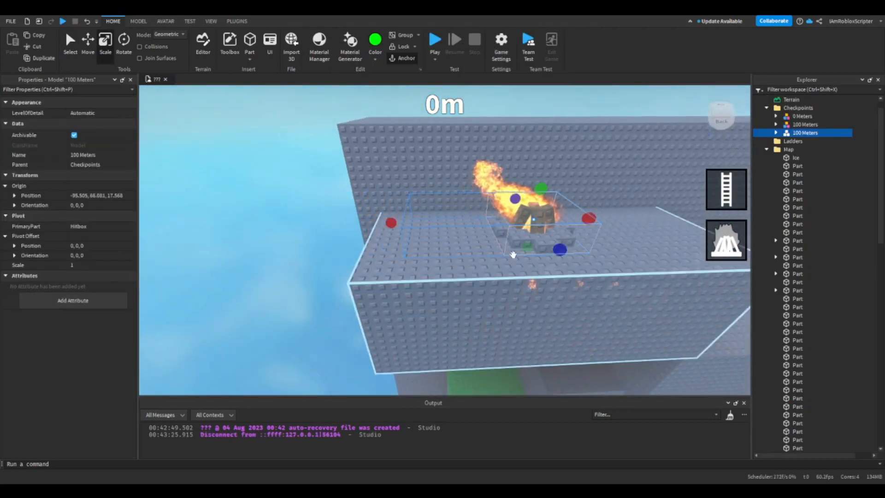
# Step: Rename the copied 100 Meters campfire checkpoint to '150 Meters'
pyautogui.doubleClick(82, 155)
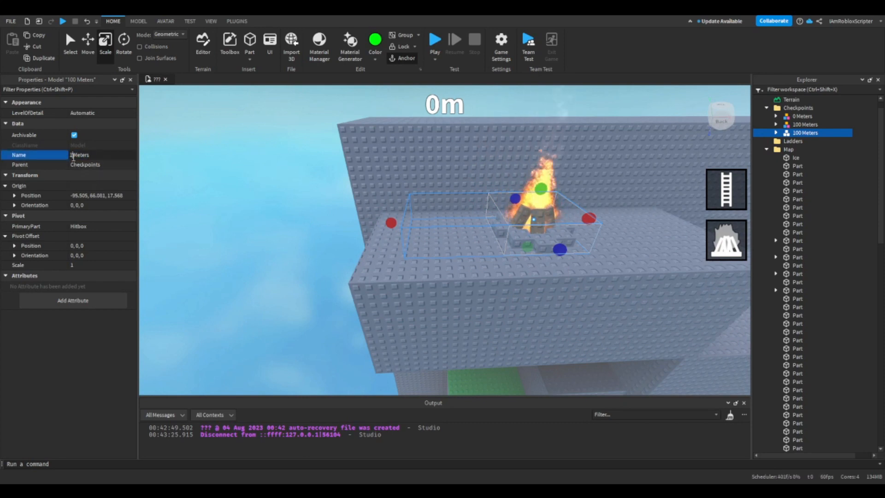
pyautogui.write('150 Meters')
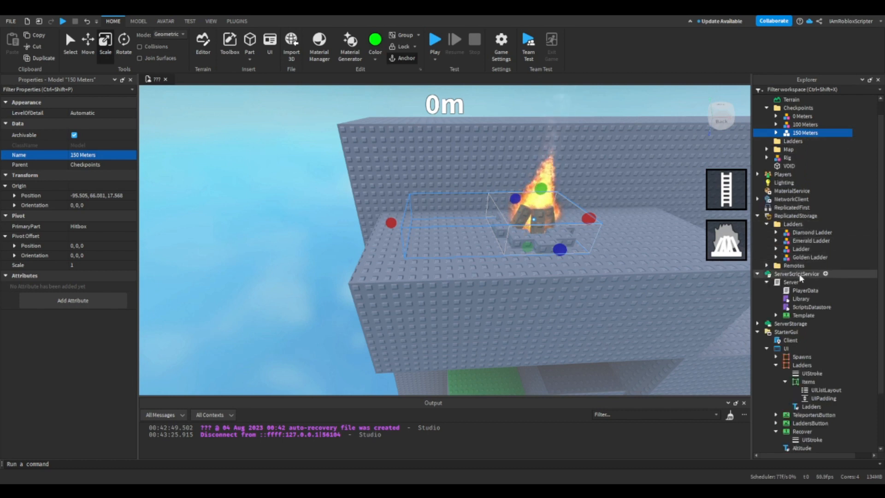
pyautogui.doubleClick(800, 298)
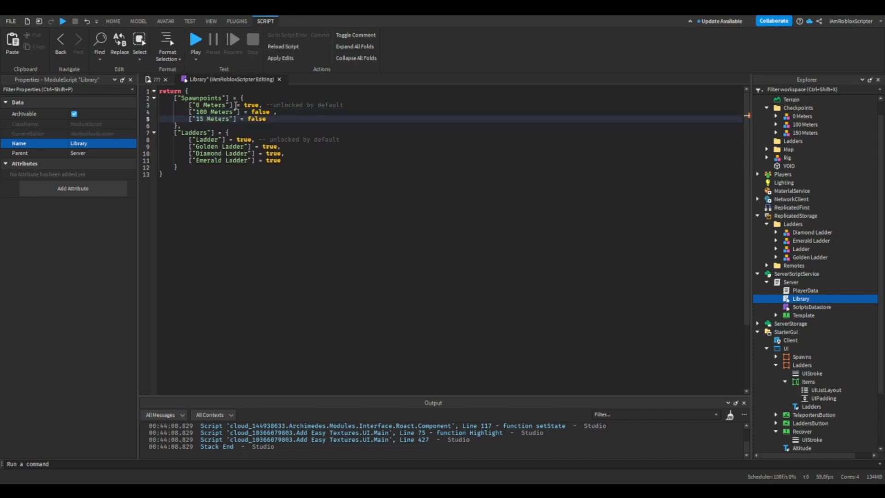
# Step: Close the Library script and return to the campfire checkpoint scene
pyautogui.click(113, 21)
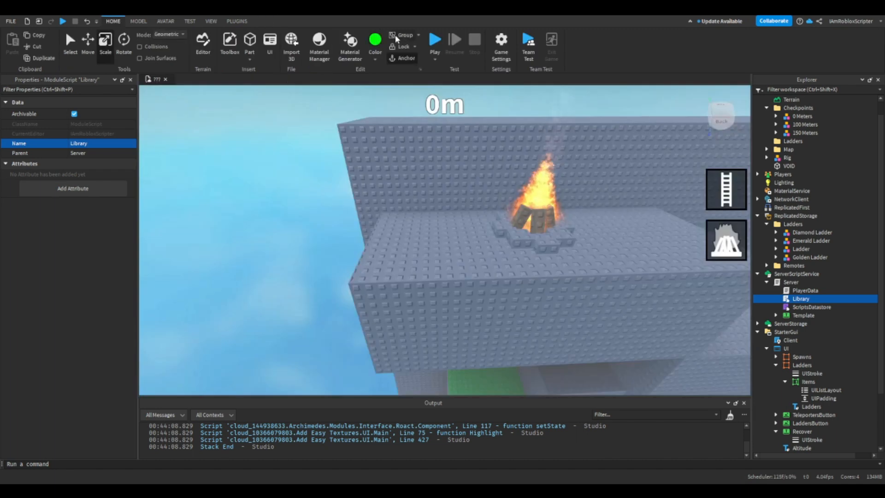